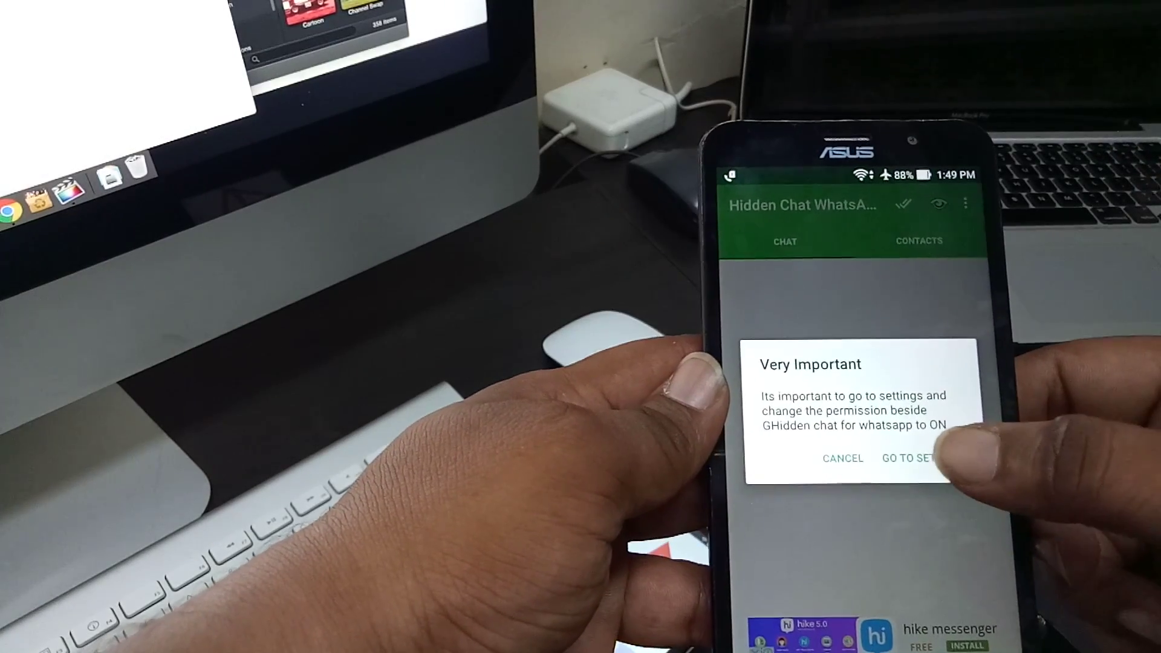
Accept the 'Very Important' warning to reach Accessibility settings, where Hidden chat for whatsapp is off.
left_click(911, 458)
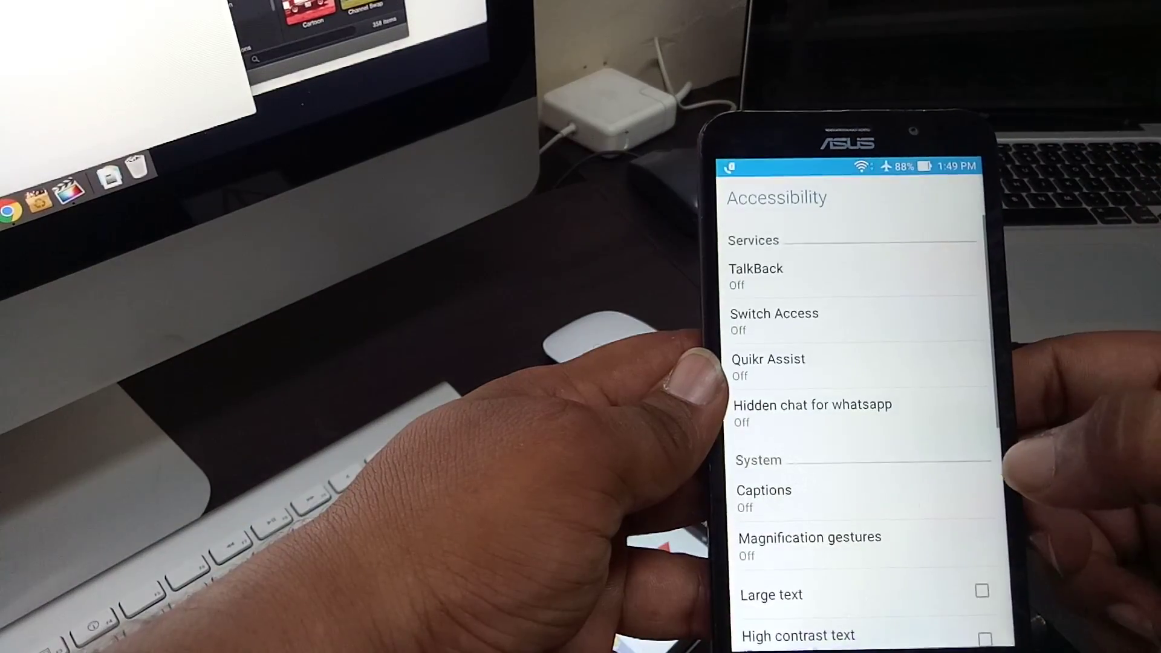